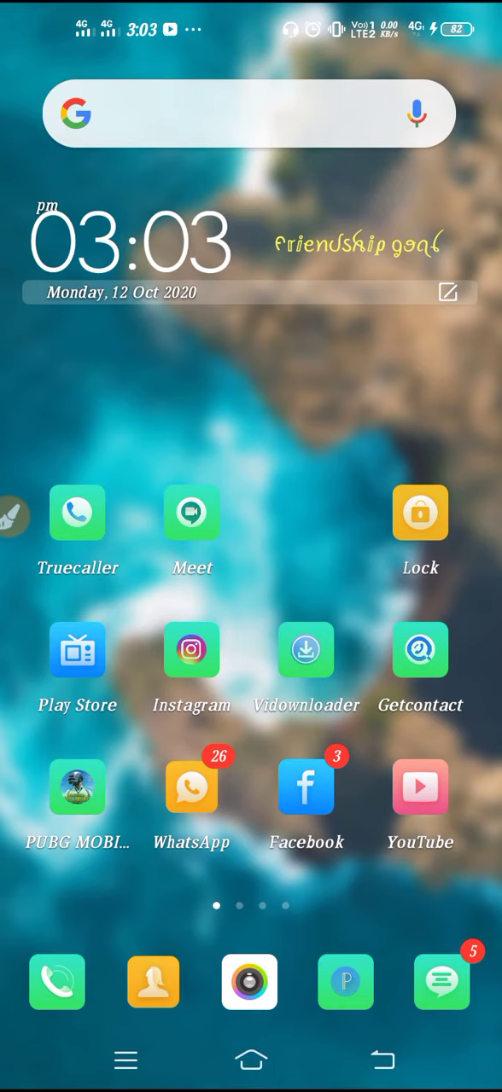
pyautogui.hscroll(-3)
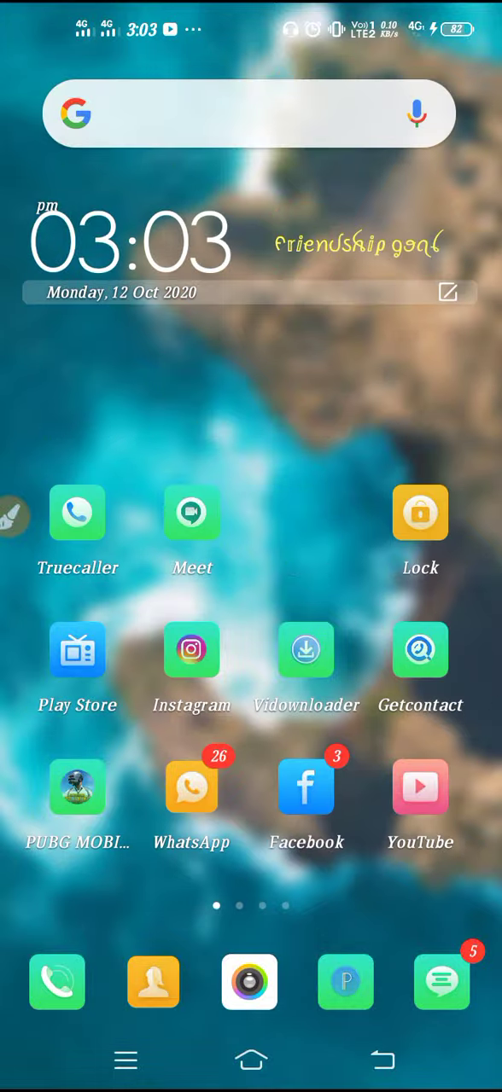
pyautogui.click(191, 648)
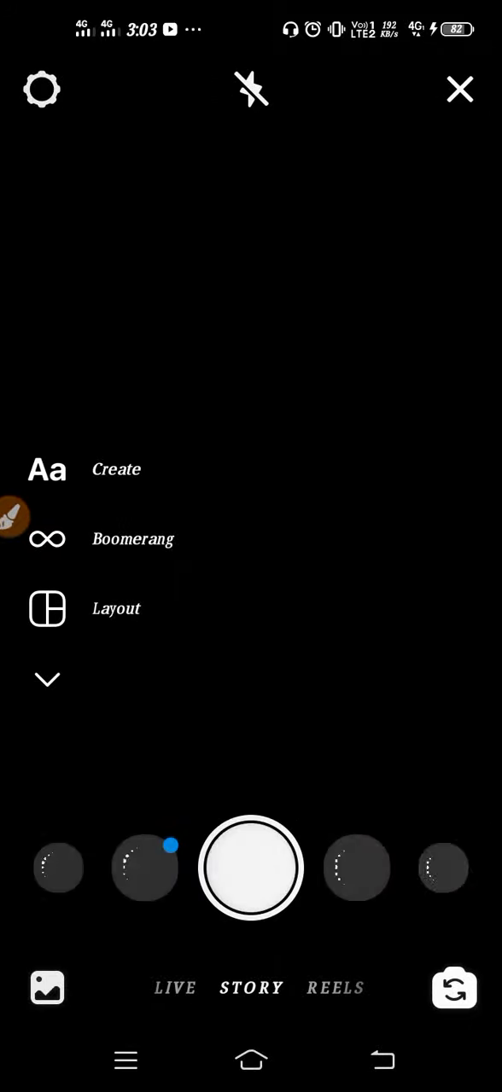
pyautogui.click(335, 988)
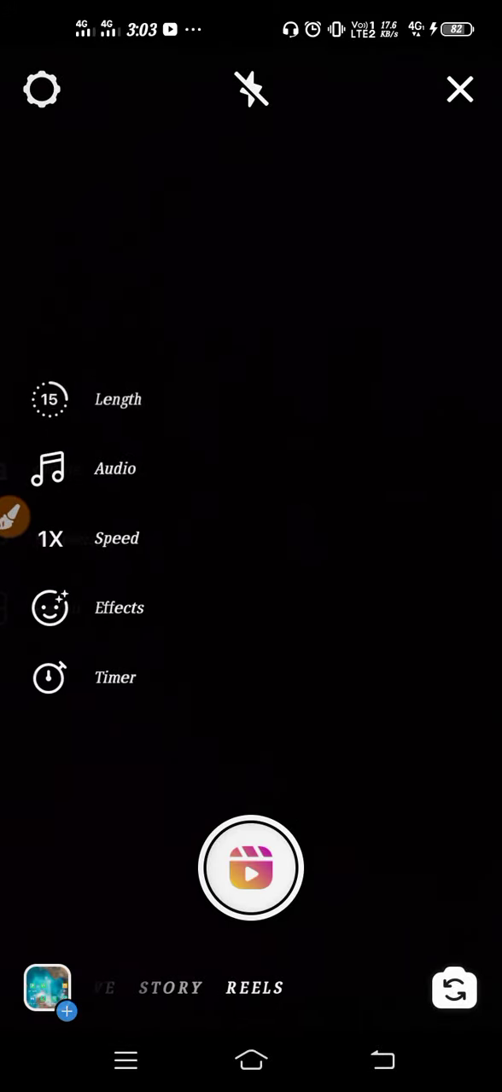
pyautogui.click(457, 90)
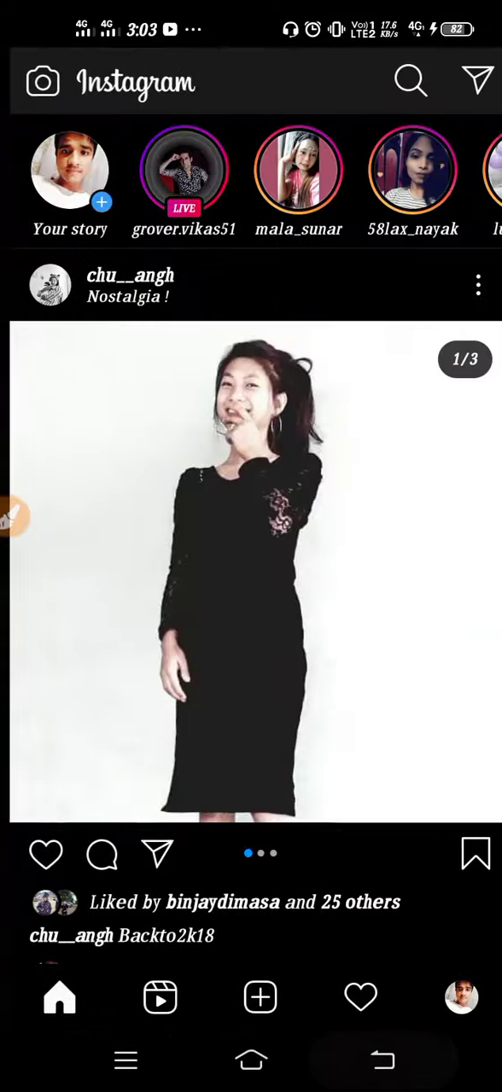
pyautogui.press('home')
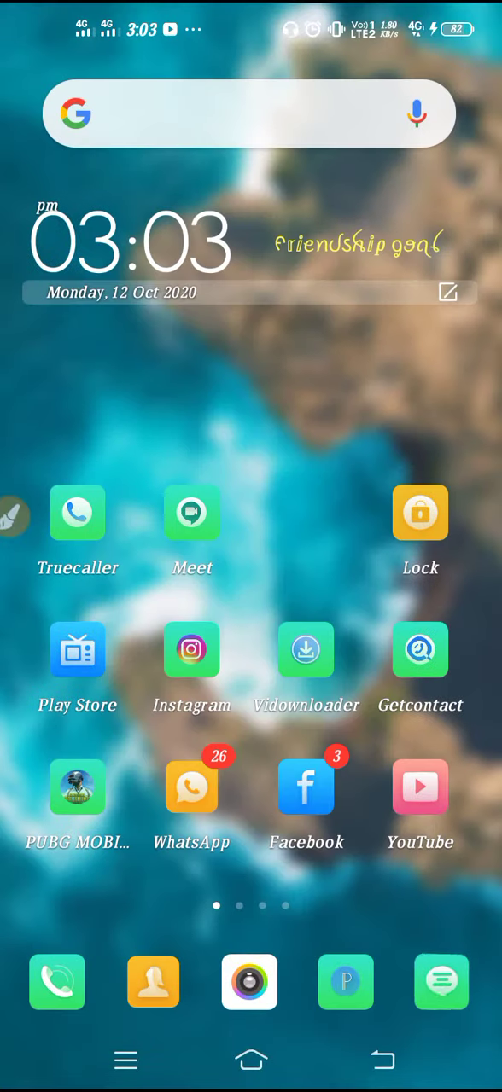